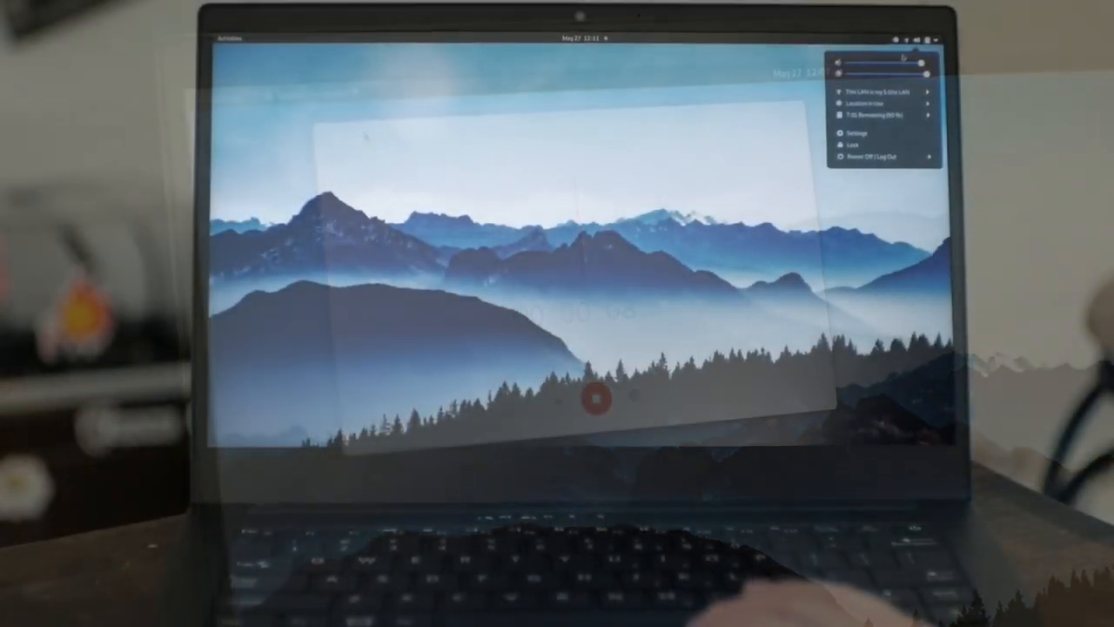
Step: Open GNOME Settings from the system menu and scroll to the Sound panel
click(853, 132)
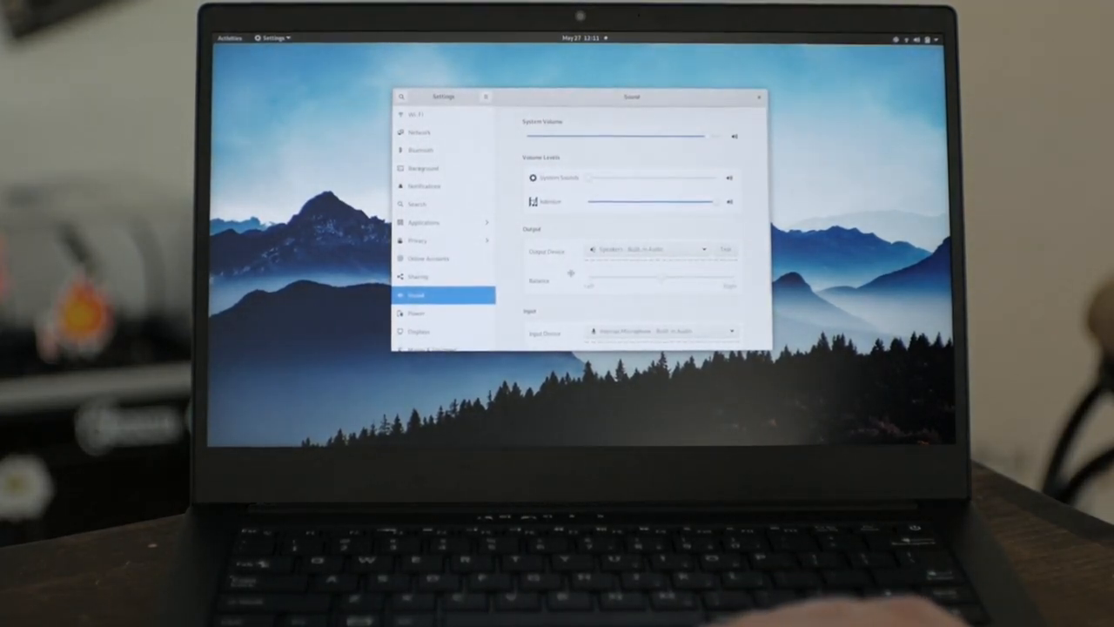
scroll(down, 3)
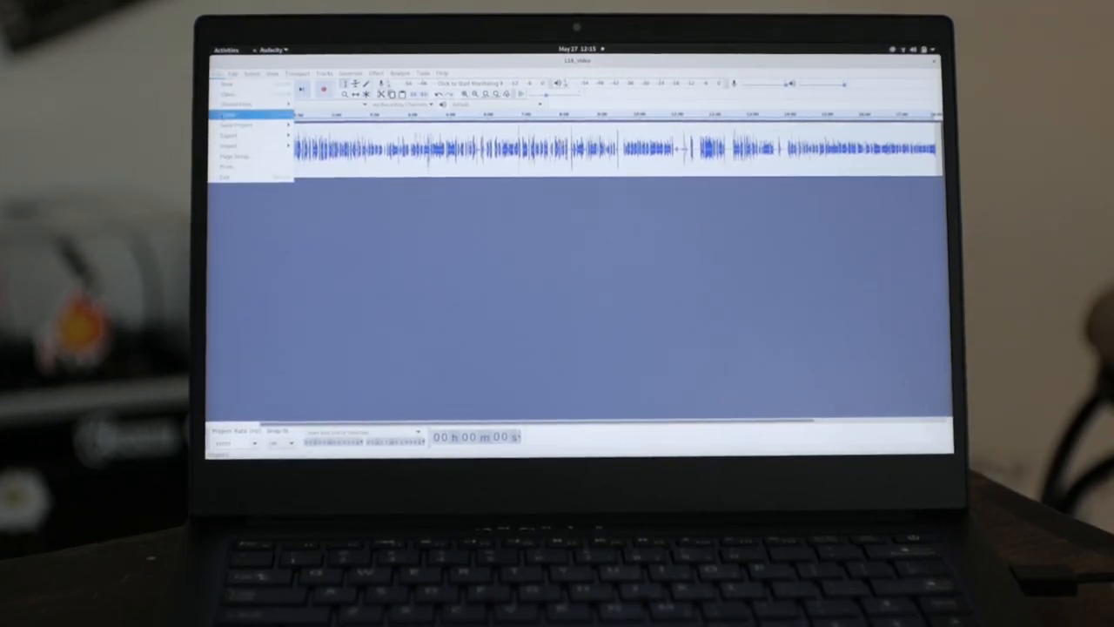
Step: Reveal Audacity's File > Export submenu for the recorded clip
click(231, 135)
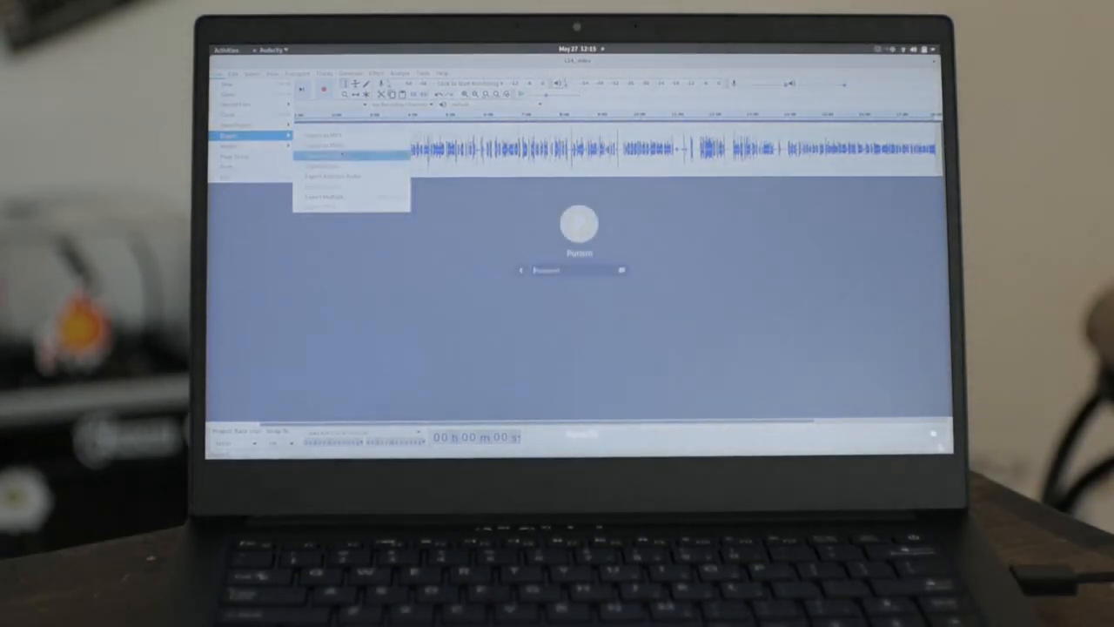